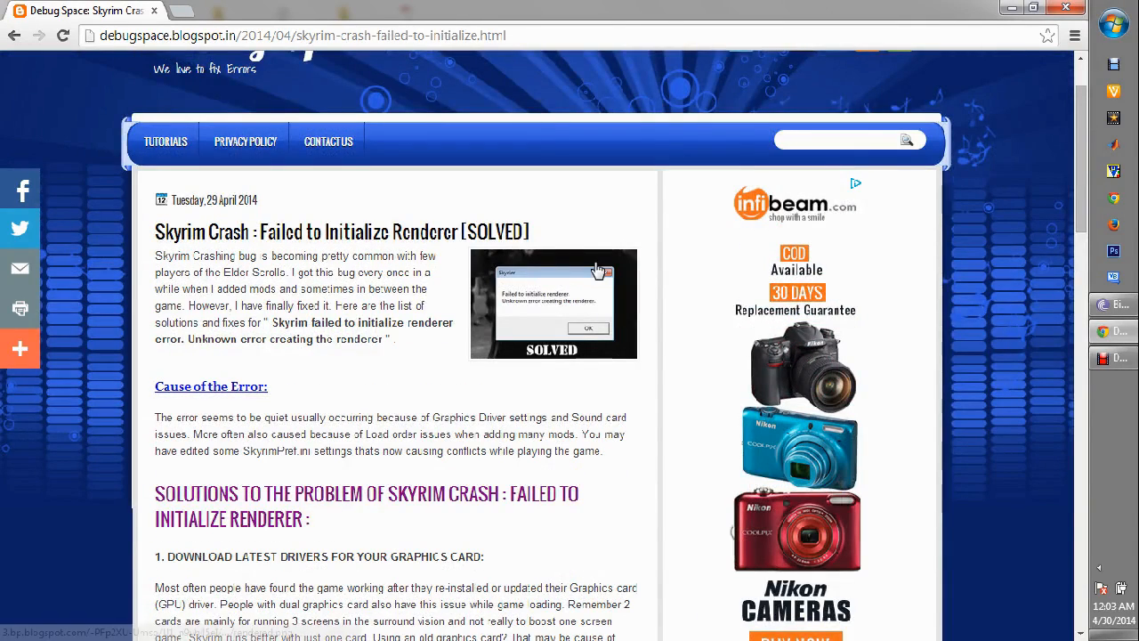
# Enlarge the renderer error screenshot, then scroll to the driver and DirectX solutions.
pyautogui.click(553, 303)
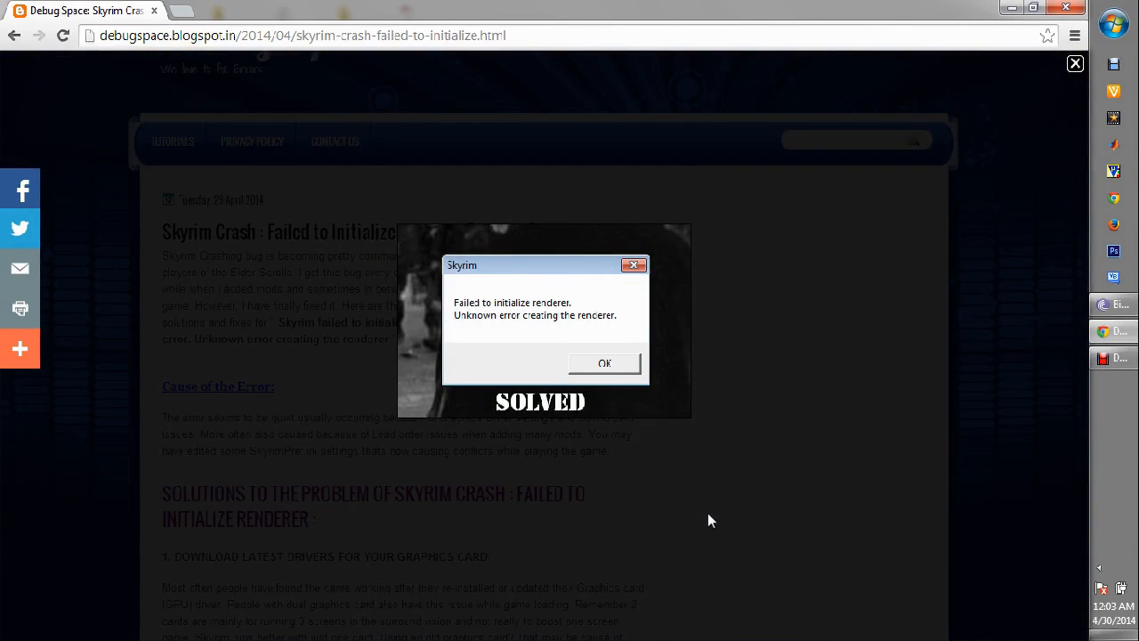
pyautogui.moveTo(522, 511)
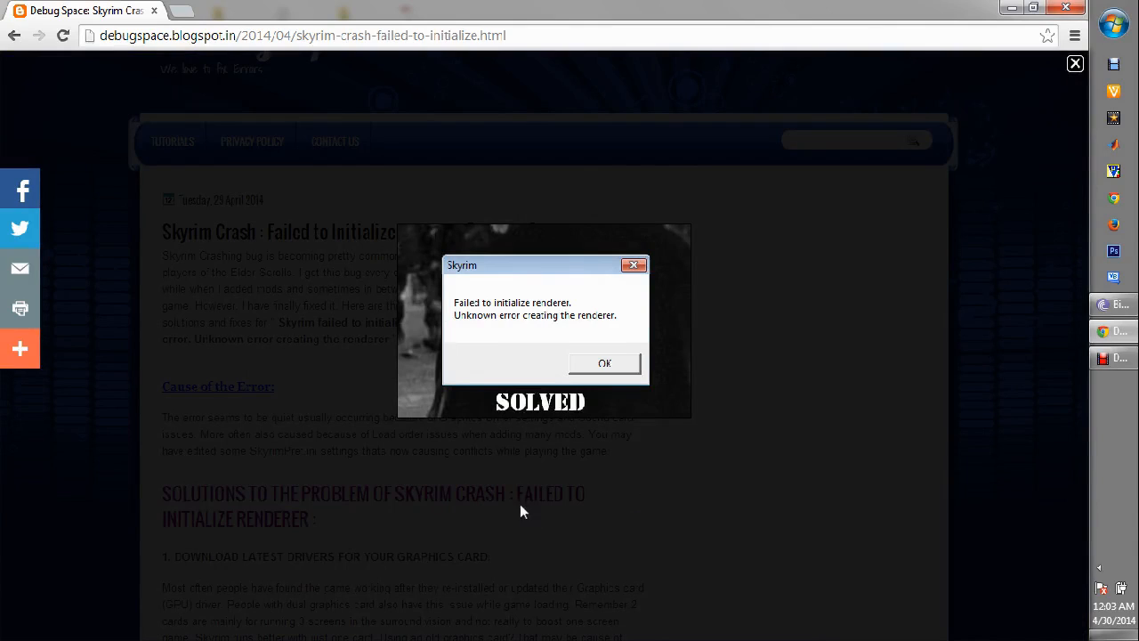
pyautogui.moveTo(487, 501)
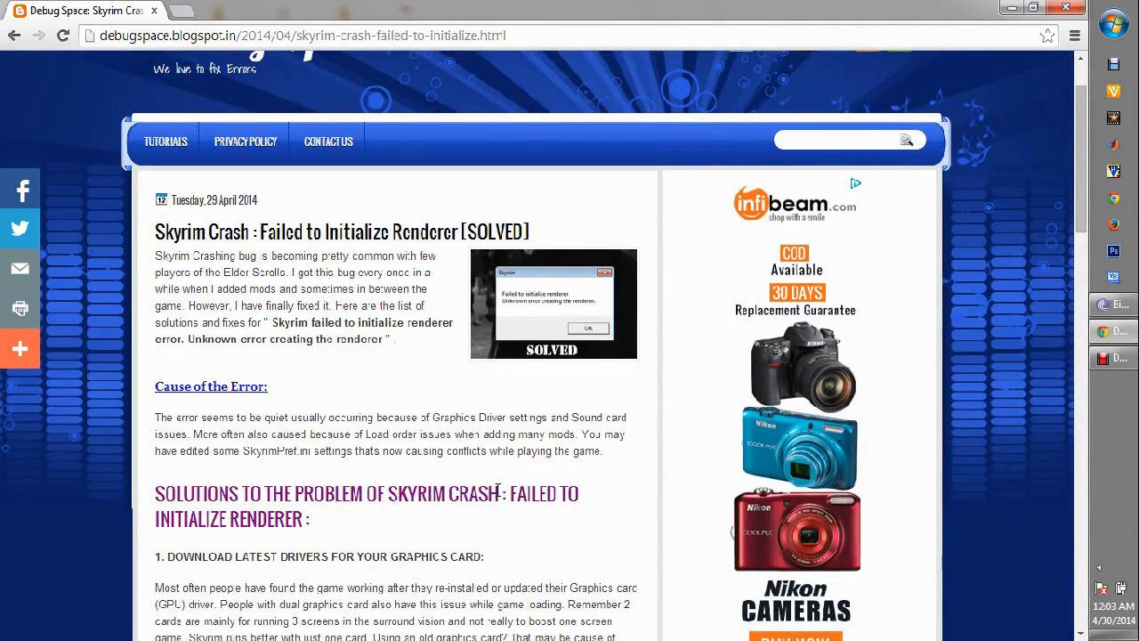
pyautogui.scroll(-3)
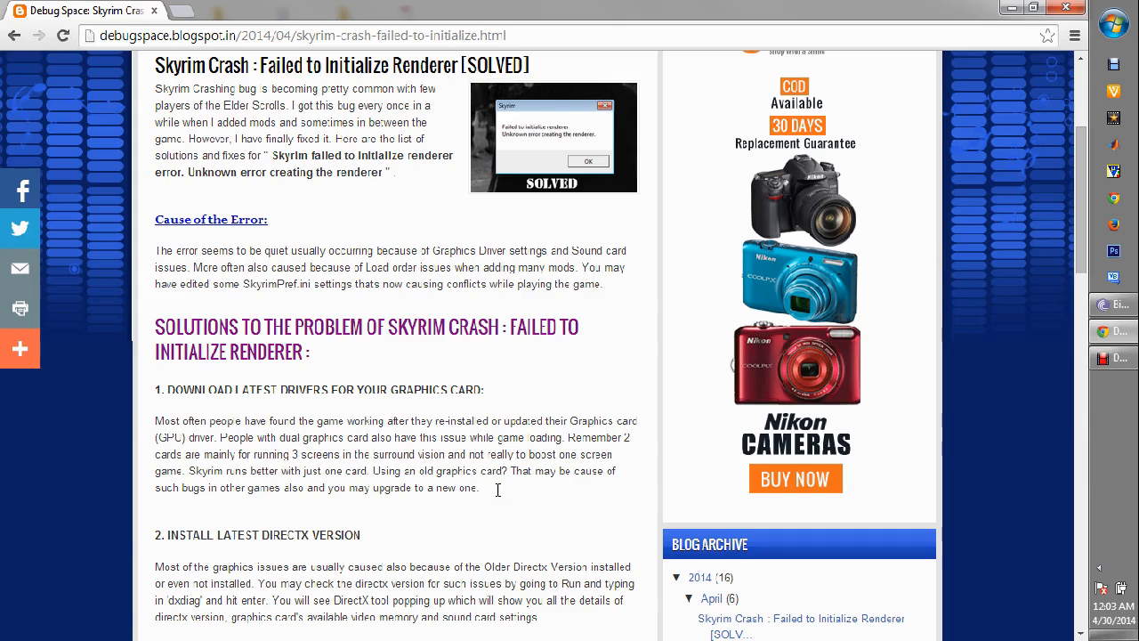
pyautogui.moveTo(501, 496)
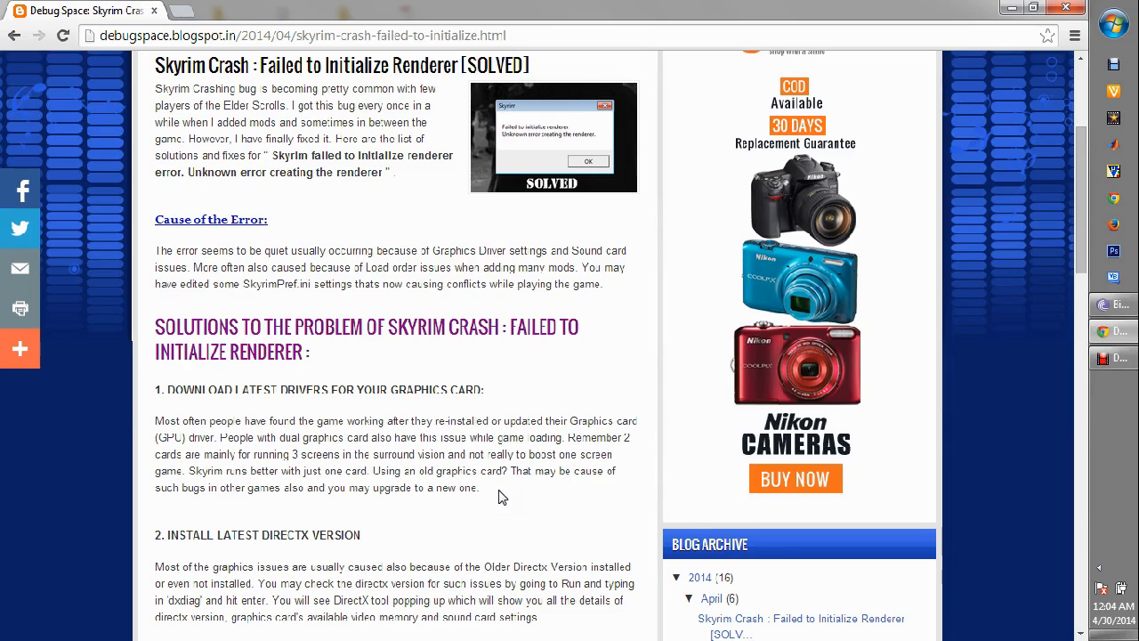
# Read through the DirectX, Crossfire and mods solutions in the article.
pyautogui.scroll(-3)
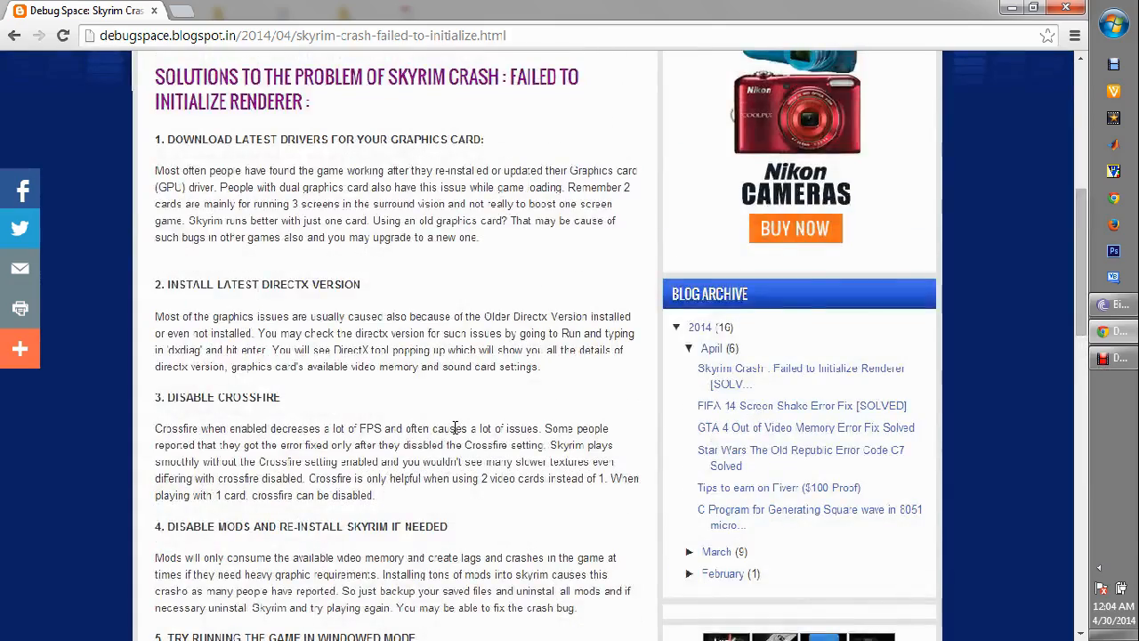
pyautogui.scroll(3)
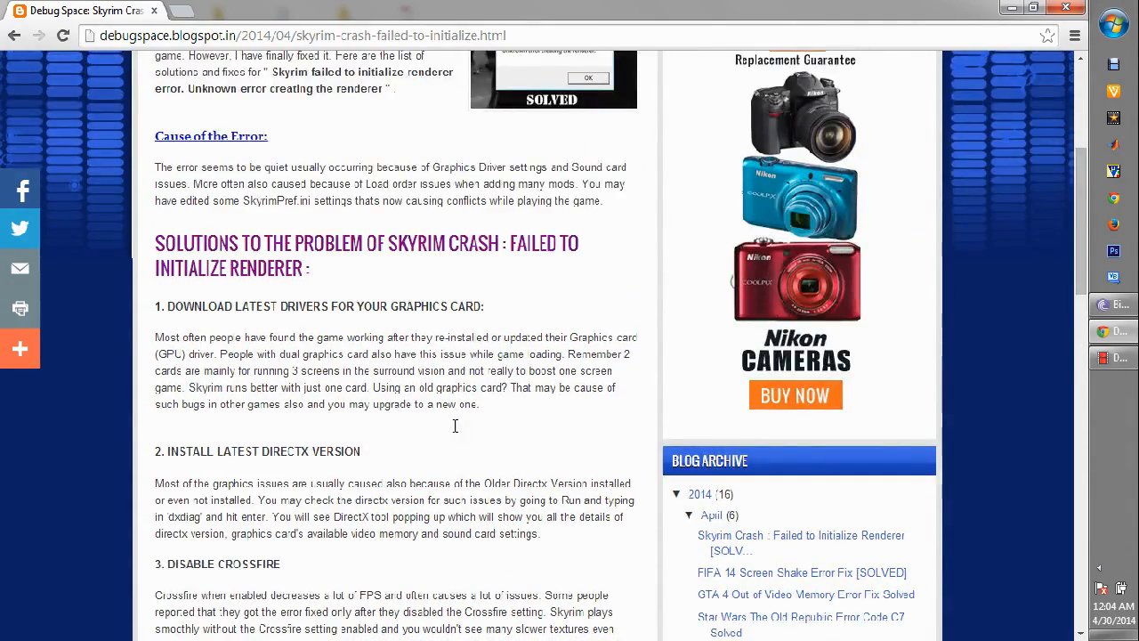
pyautogui.scroll(-3)
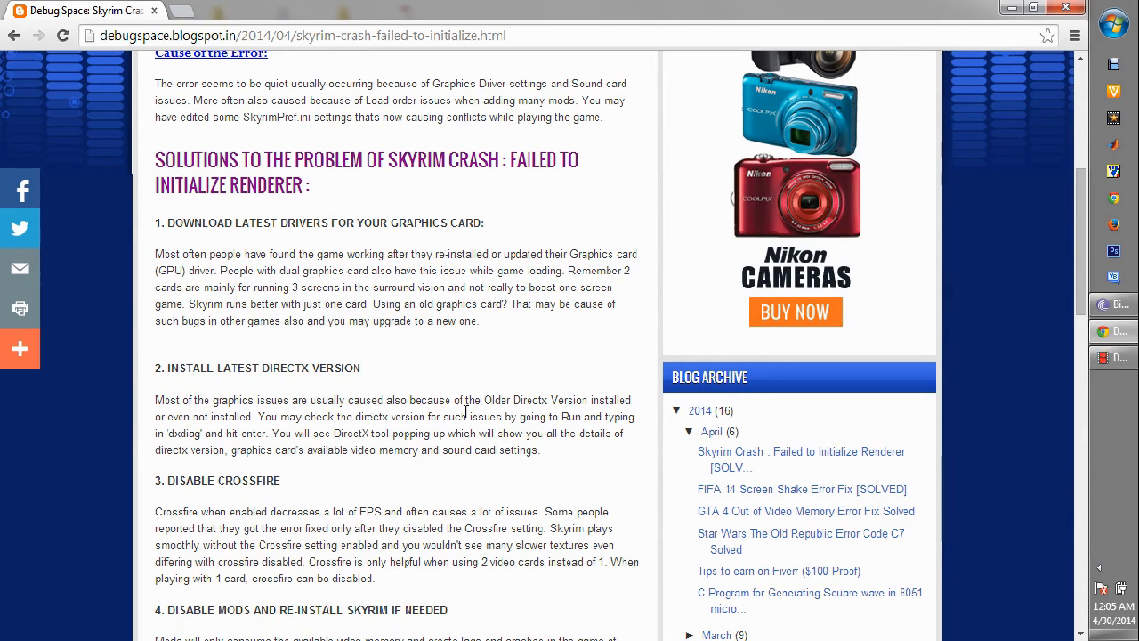
pyautogui.scroll(-3)
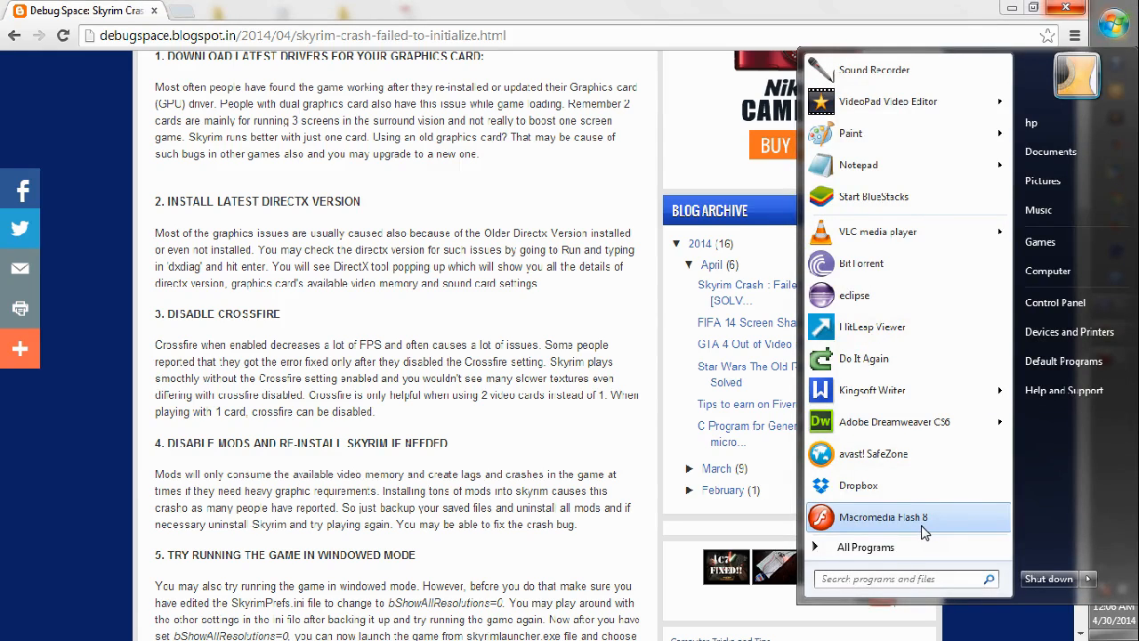
# Search the Start menu for dxdiag to find the DirectX diagnostic tool.
pyautogui.write('dxdiag')
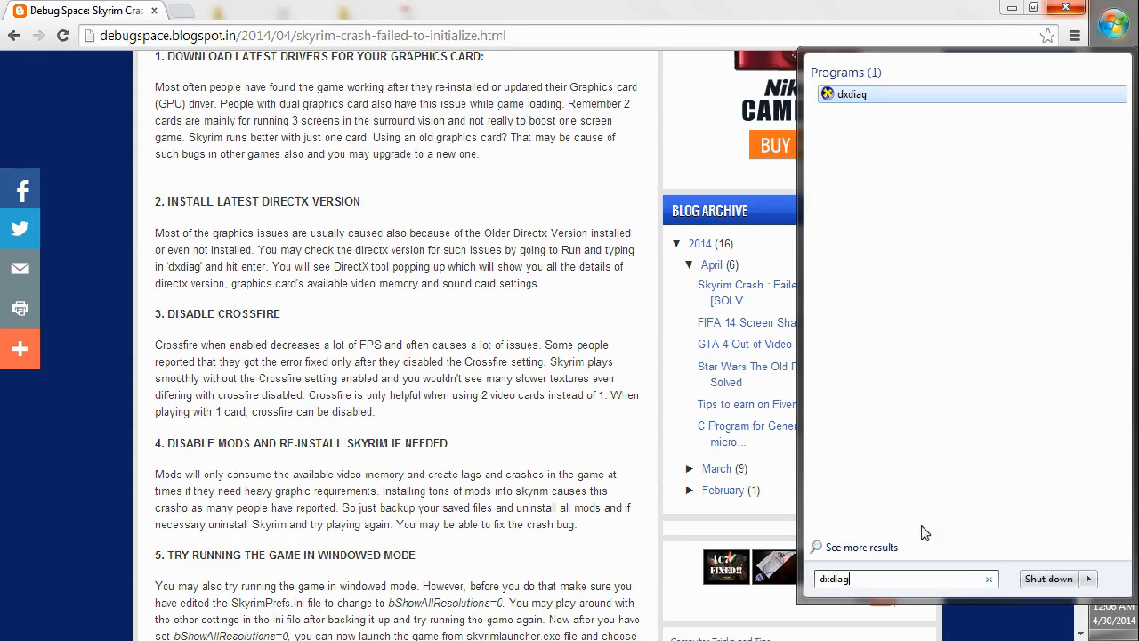
pyautogui.moveTo(852, 95)
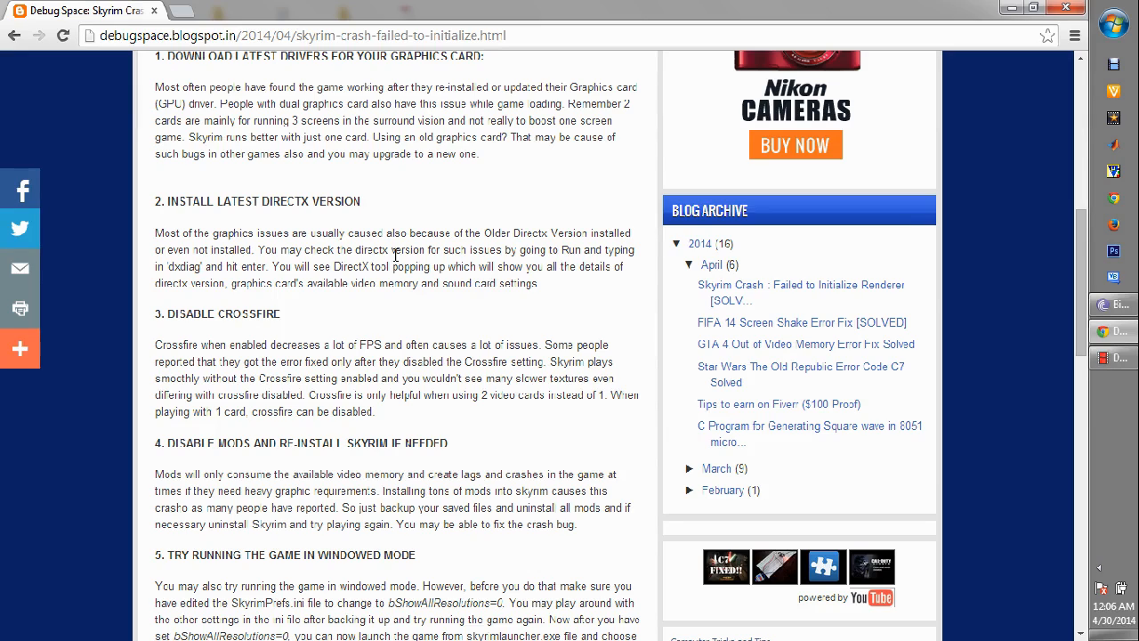
# Scroll to the Crossfire, mods and windowed-mode fixes, just reaching the sound card heading.
pyautogui.scroll(-3)
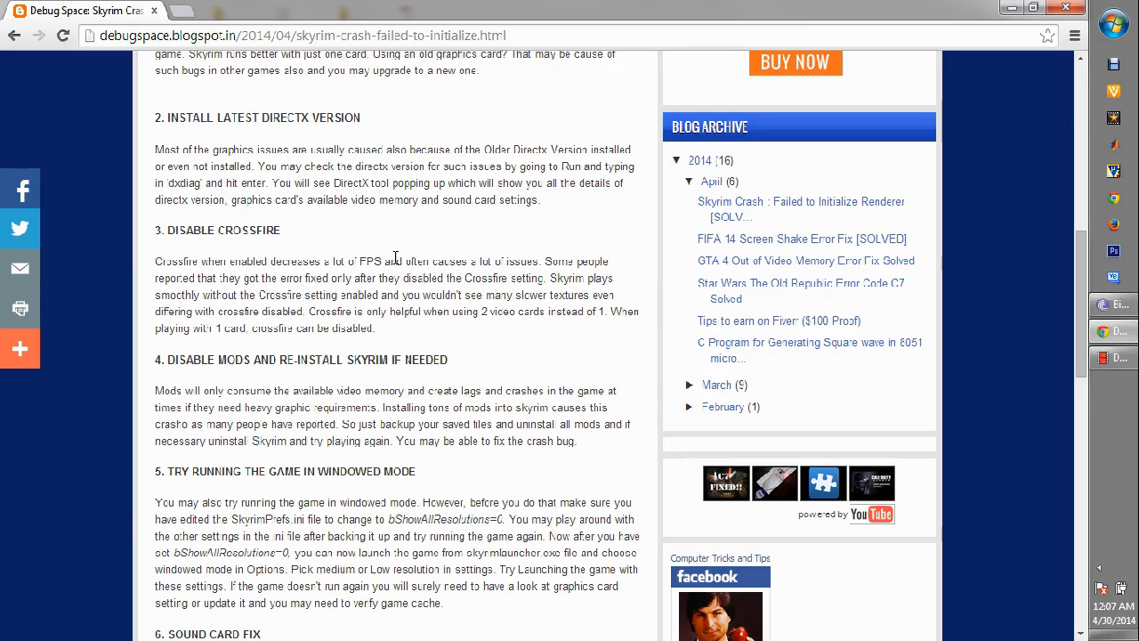
# Read the windowed-mode and sound card fixes, highlighting 'skyrimlauncher.exe' in the text.
pyautogui.scroll(-3)
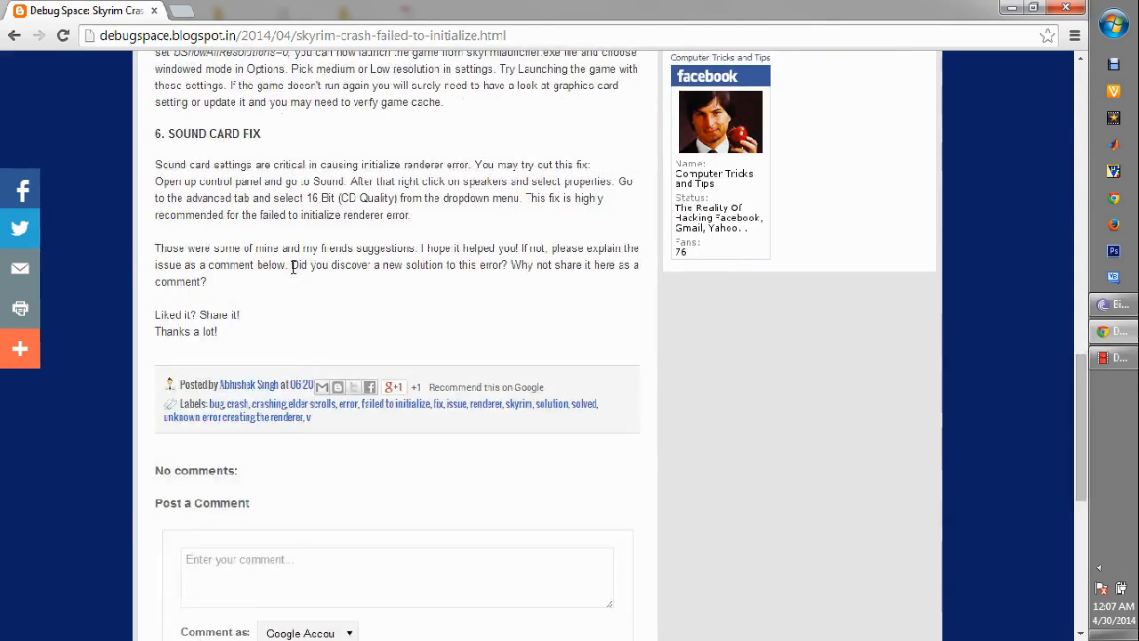
pyautogui.scroll(3)
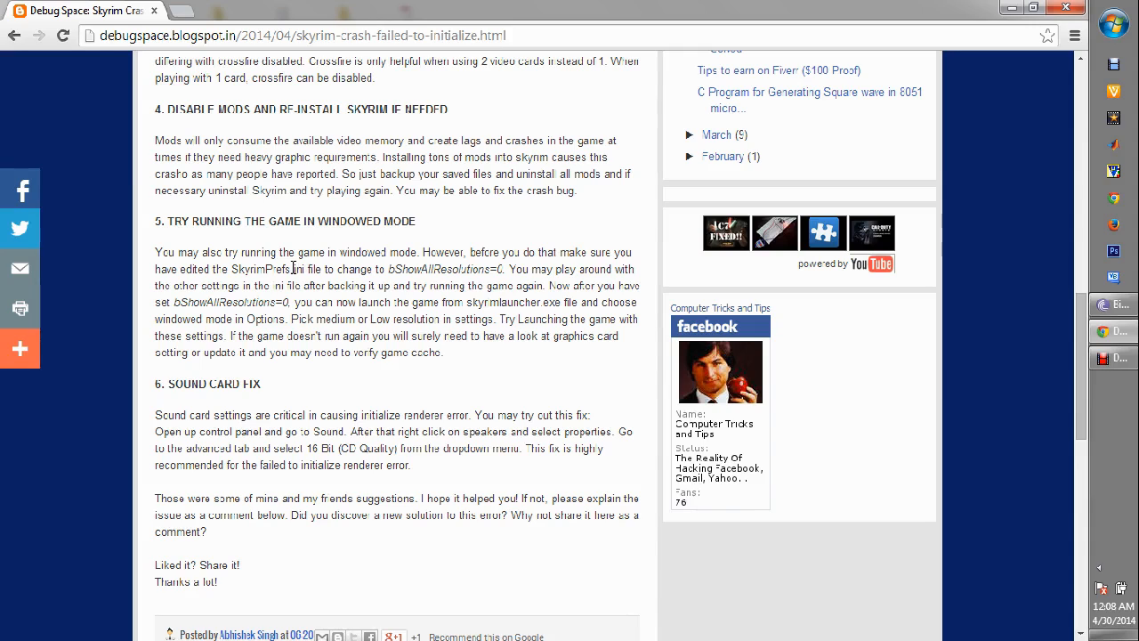
pyautogui.moveTo(280, 278)
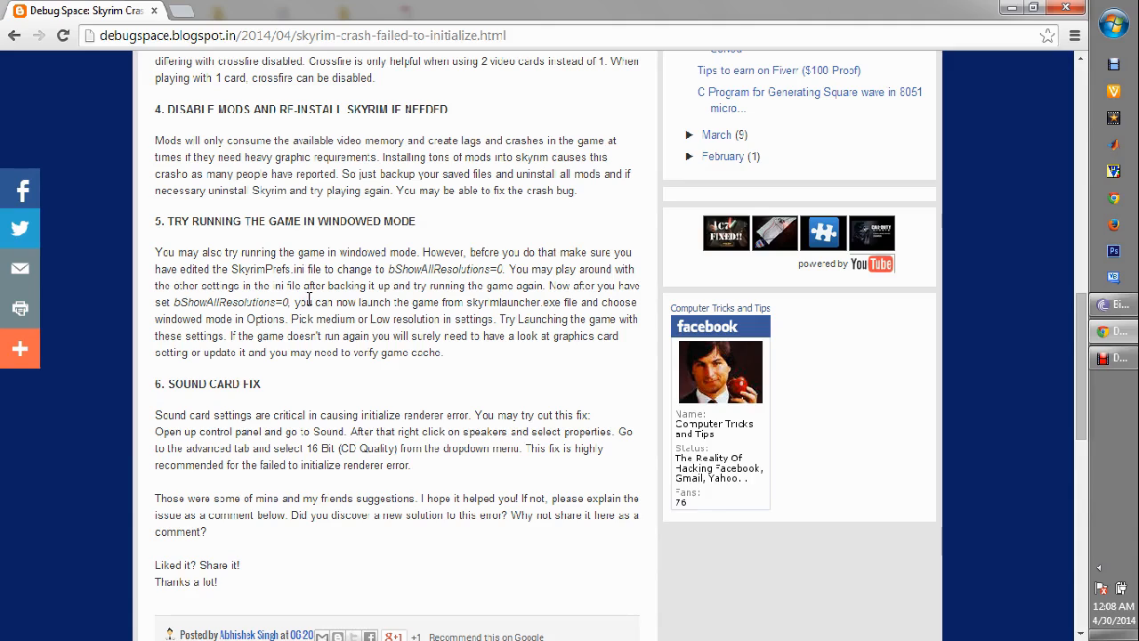
pyautogui.moveTo(383, 269)
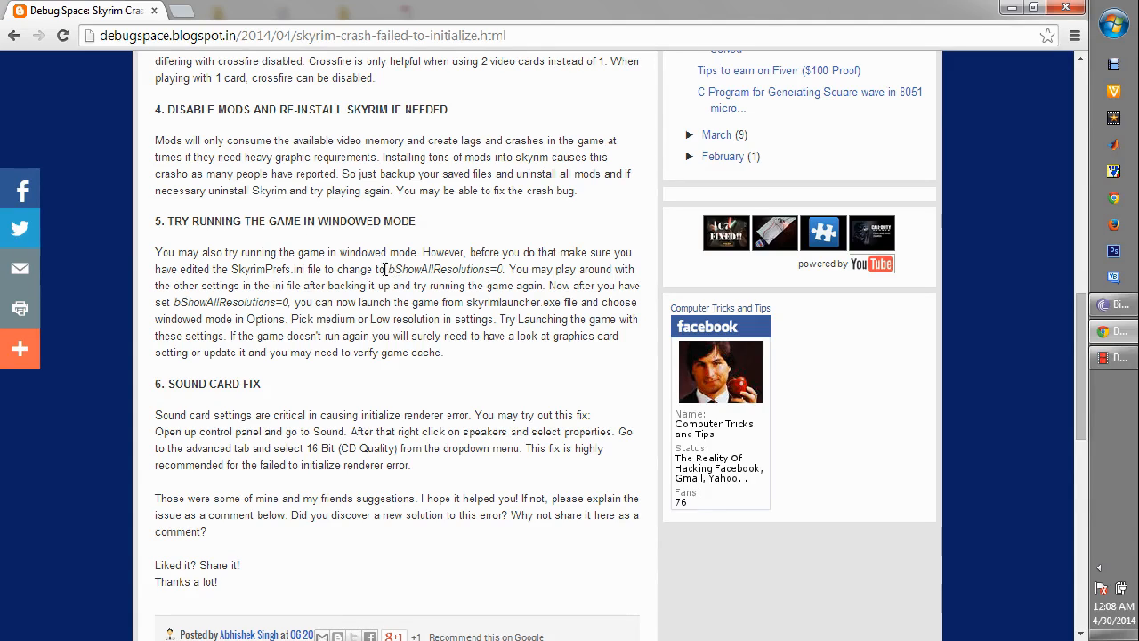
pyautogui.moveTo(512, 307)
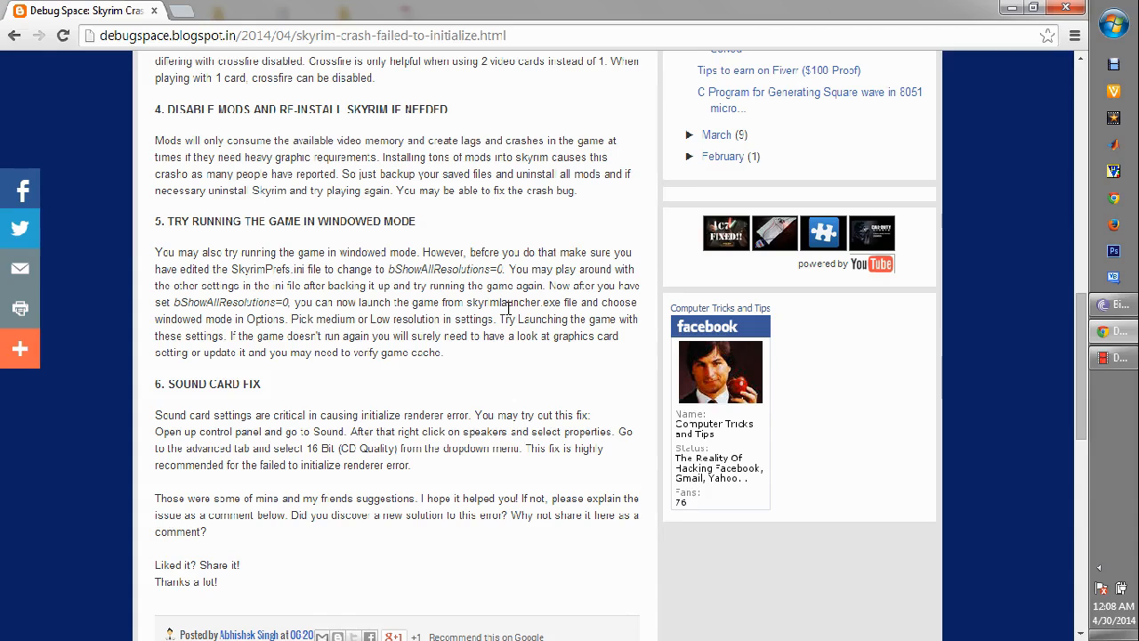
pyautogui.doubleClick(513, 301)
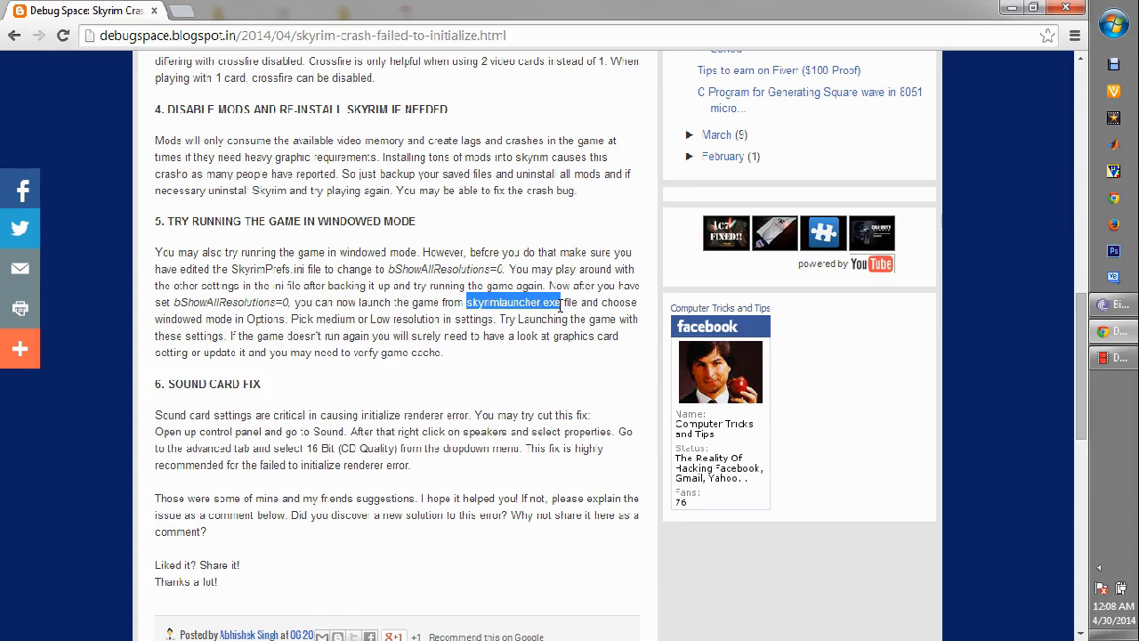
# Deselect the file name and scroll to the author byline and post labels.
pyautogui.click(542, 327)
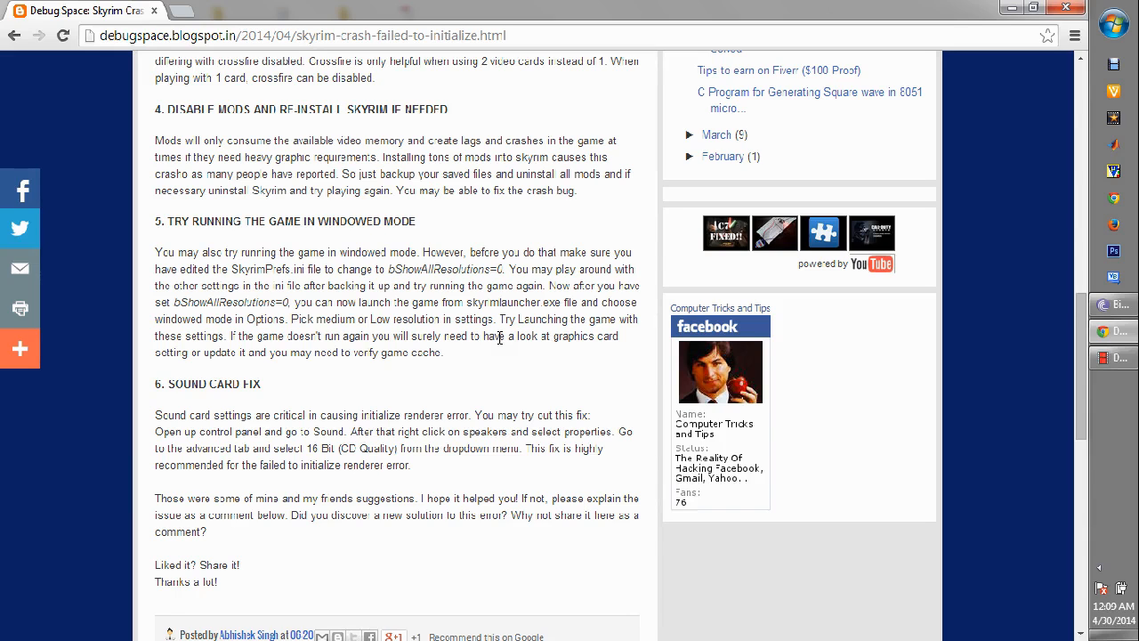
pyautogui.scroll(-3)
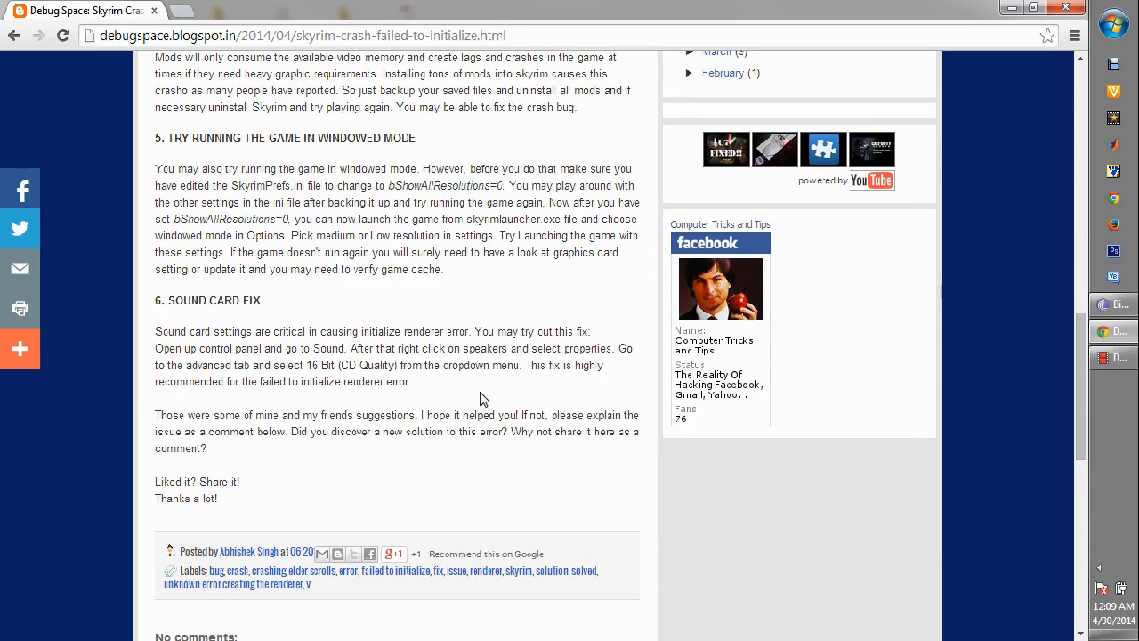
pyautogui.doubleClick(351, 365)
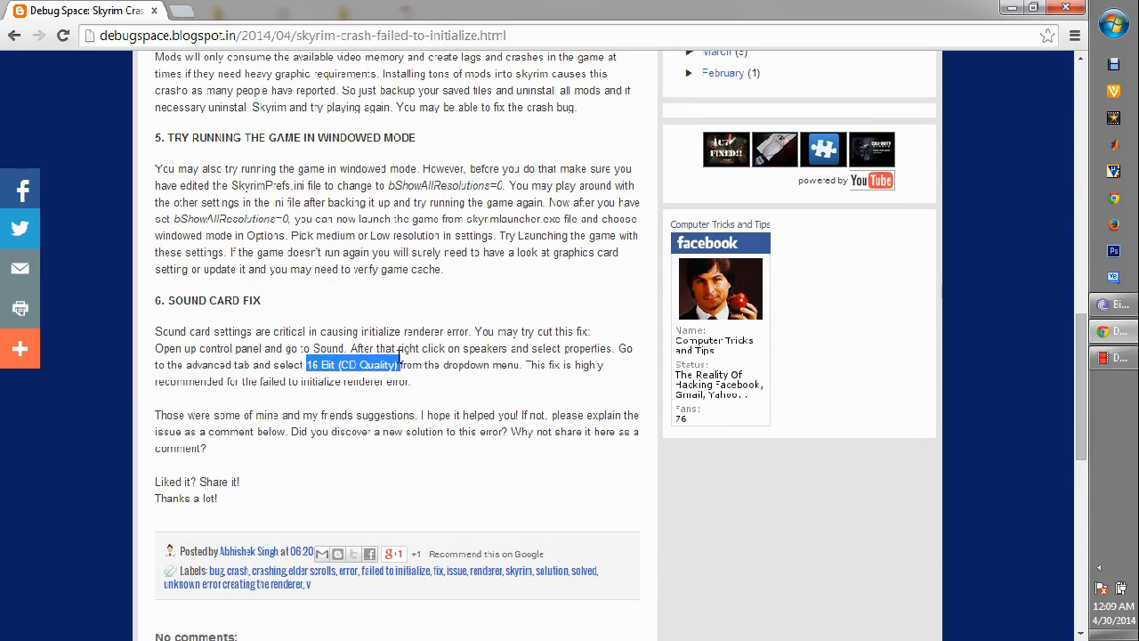
pyautogui.click(405, 398)
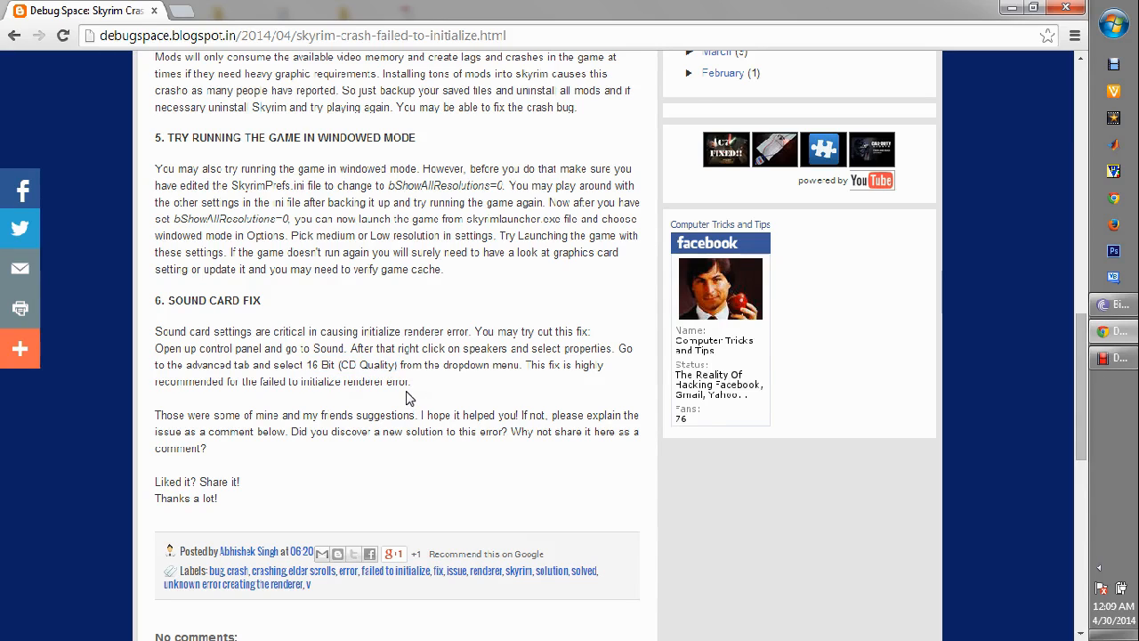
pyautogui.moveTo(531, 277)
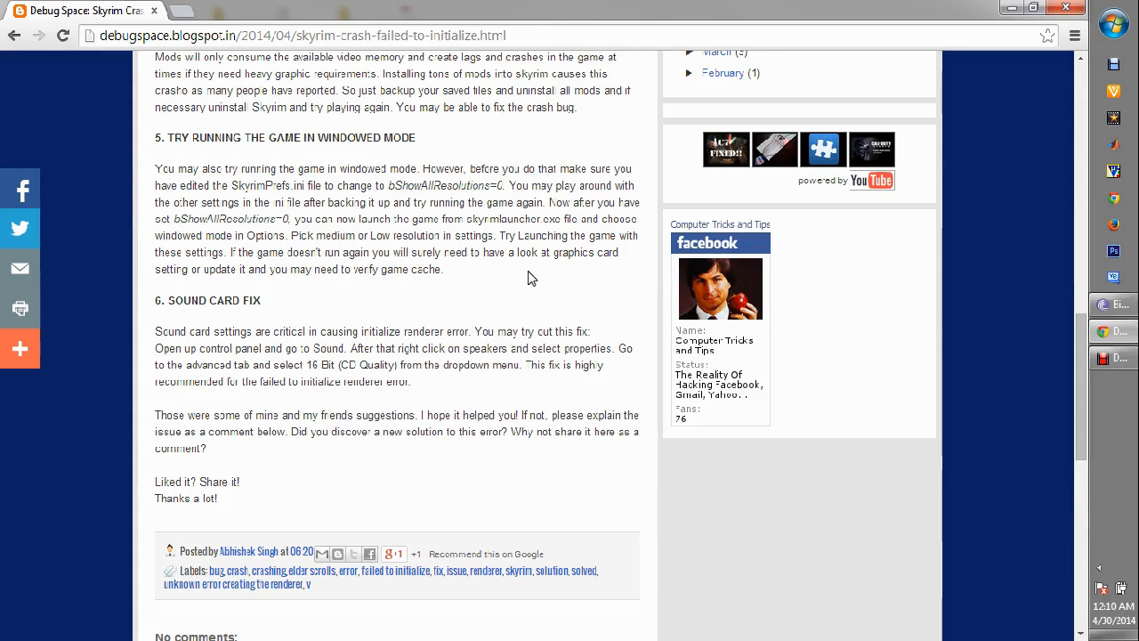
# Scroll back up to the DirectX, Crossfire, mods and windowed-mode fixes.
pyautogui.scroll(3)
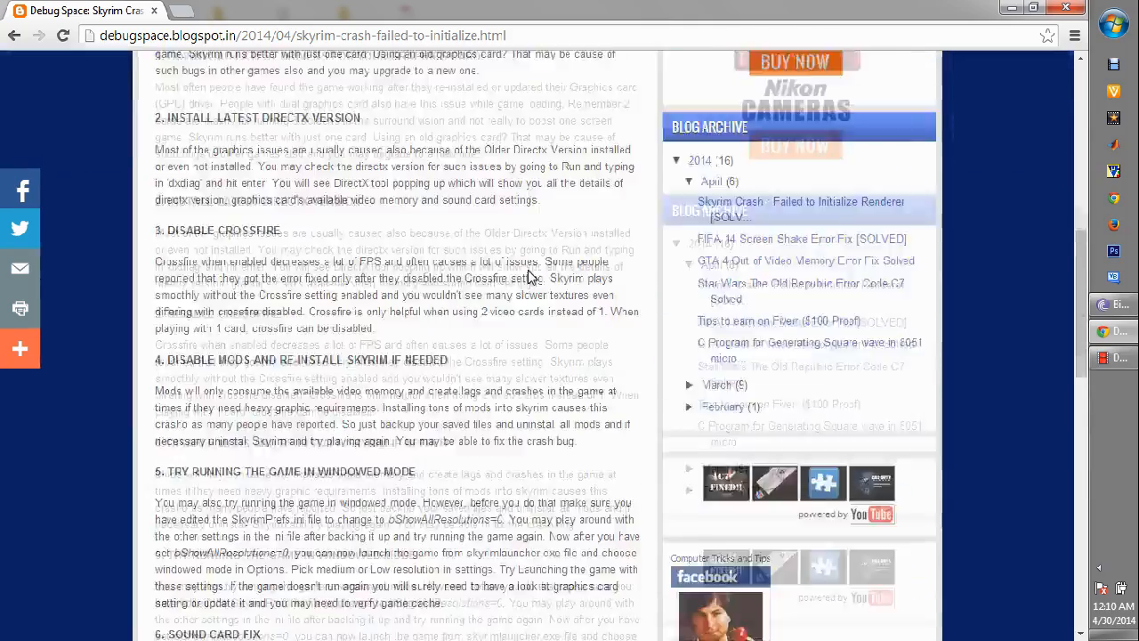
pyautogui.scroll(-3)
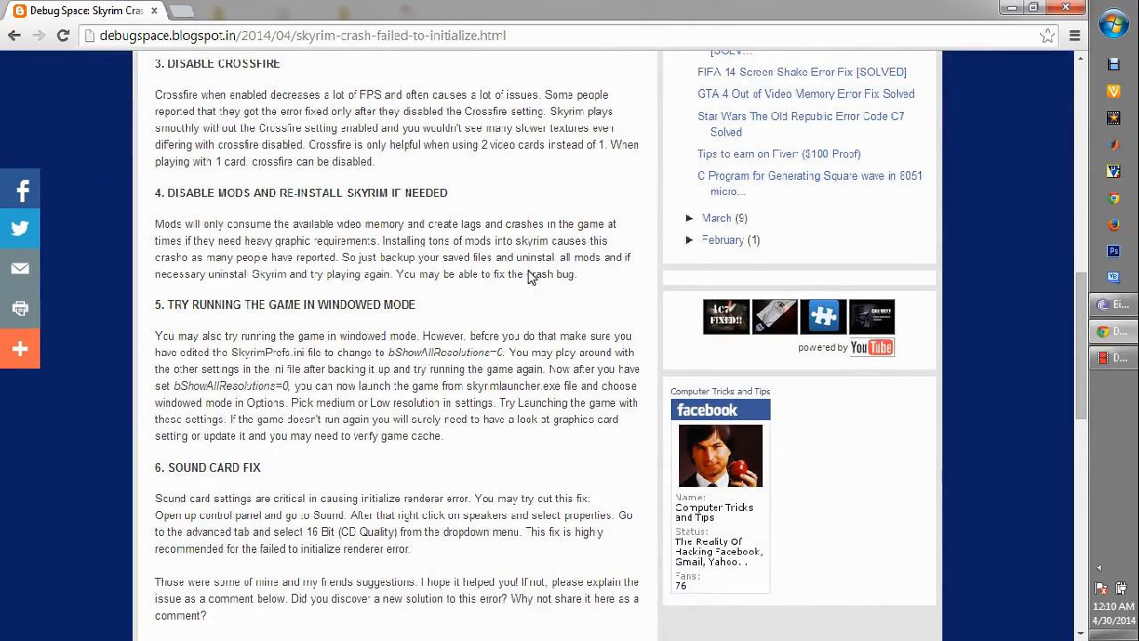
pyautogui.scroll(-3)
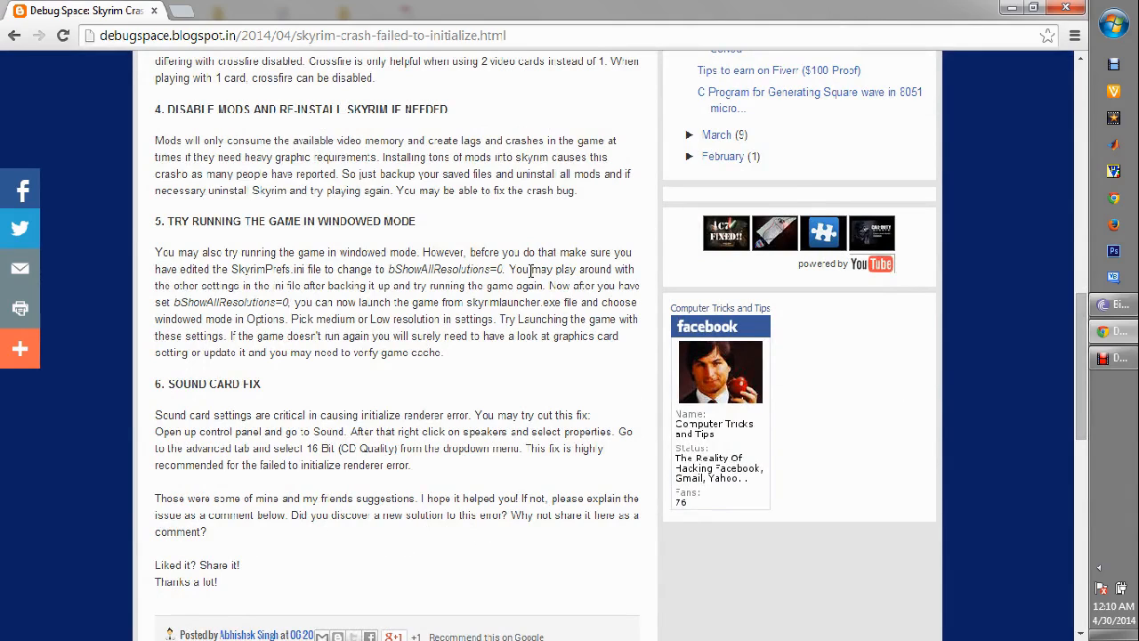
pyautogui.moveTo(524, 283)
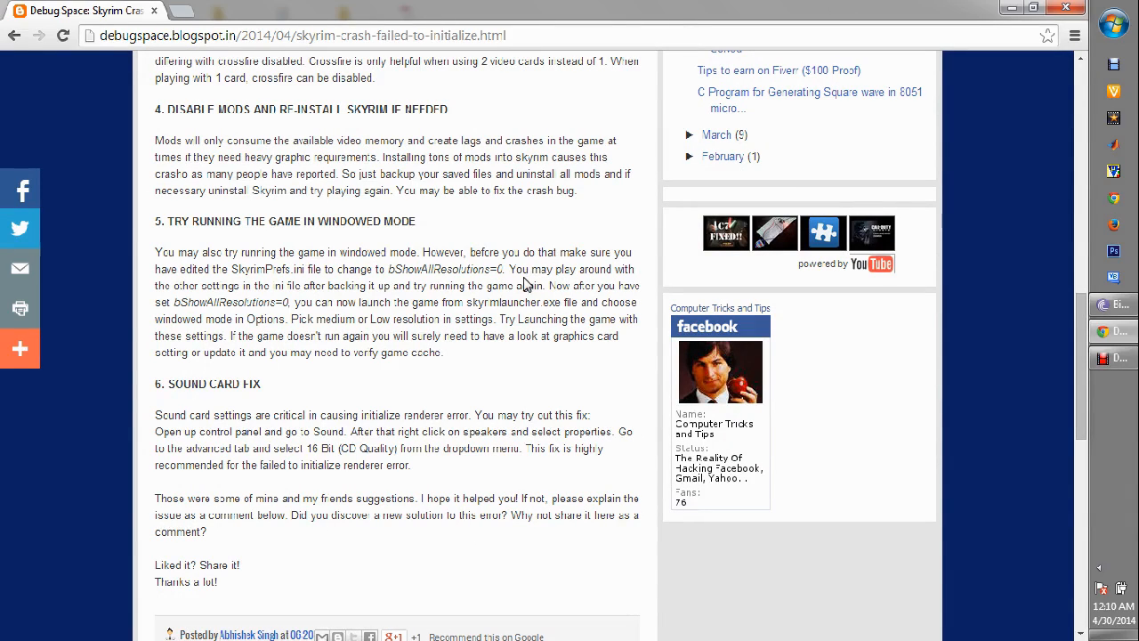
pyautogui.scroll(3)
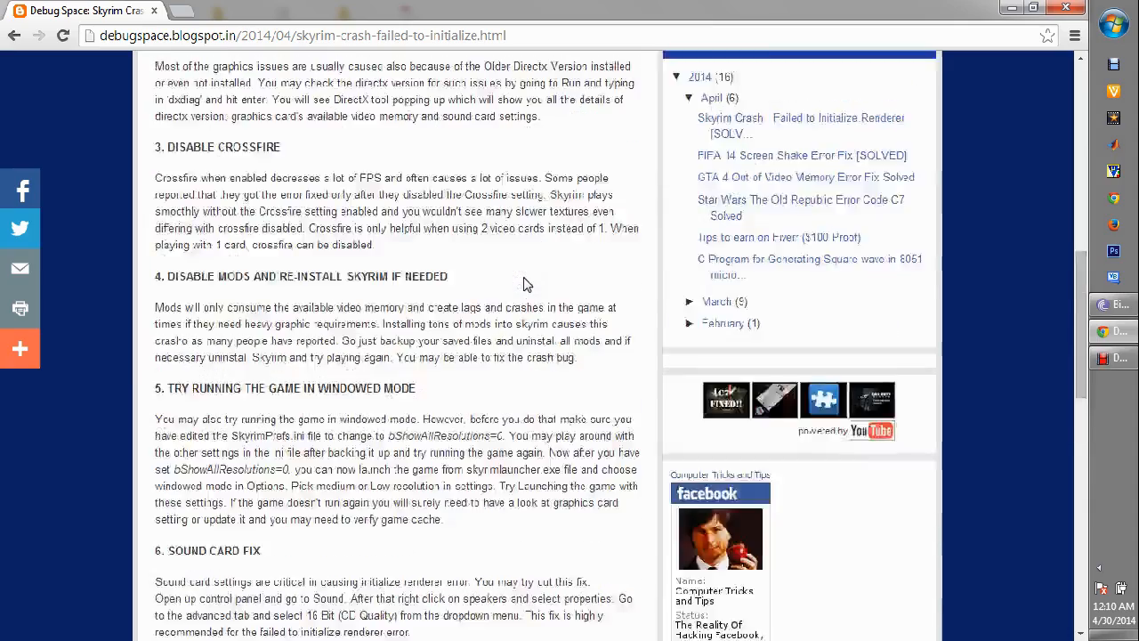
pyautogui.scroll(3)
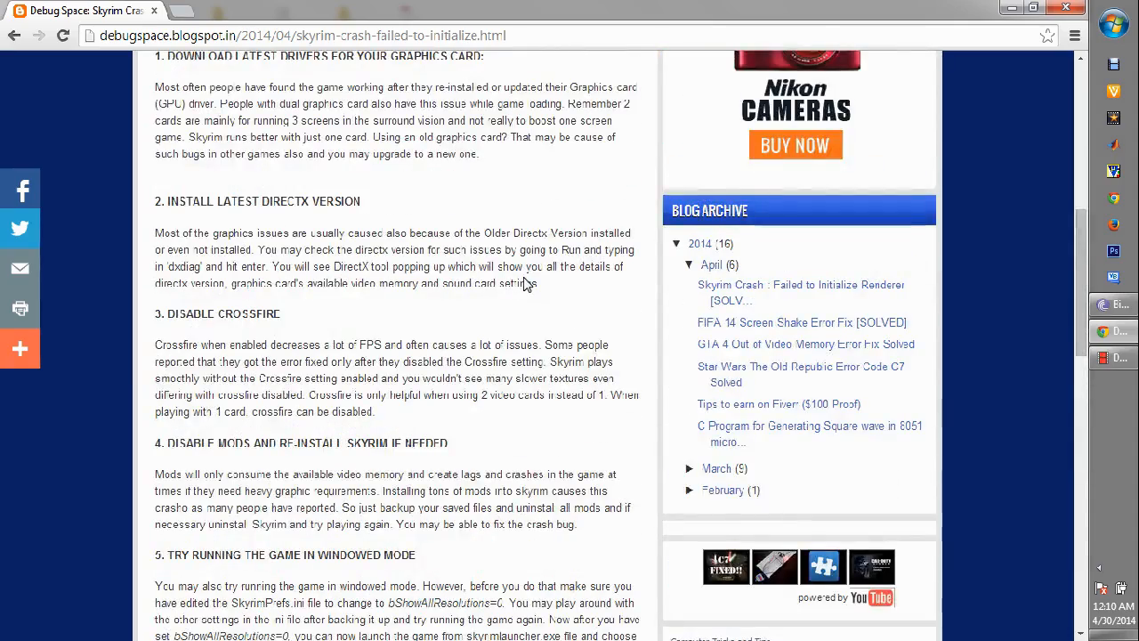
pyautogui.scroll(3)
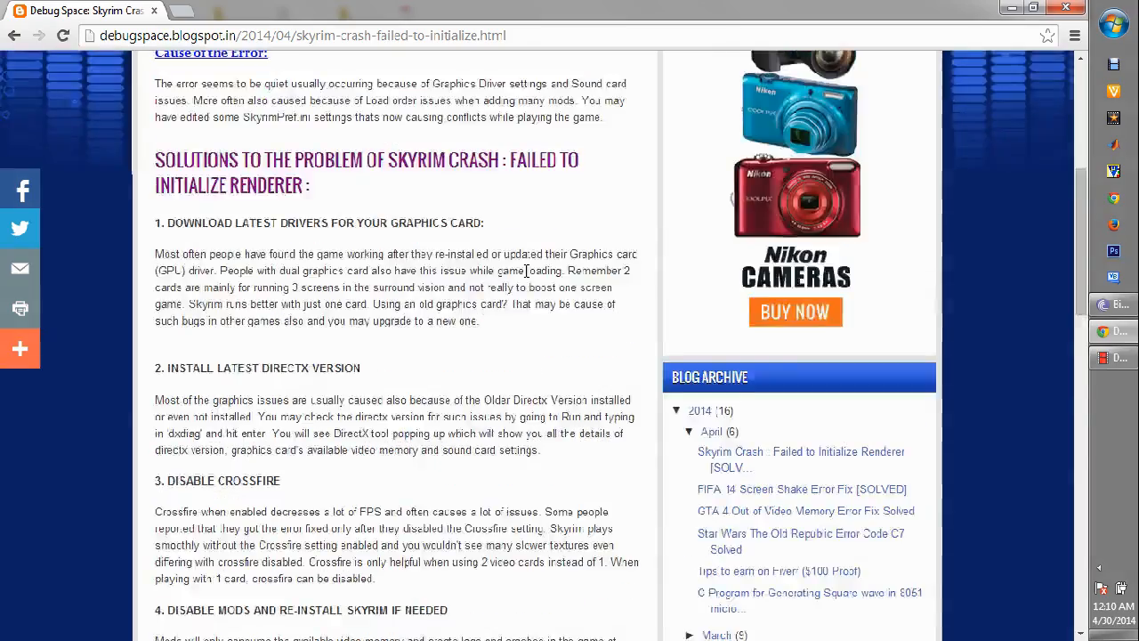
pyautogui.scroll(-3)
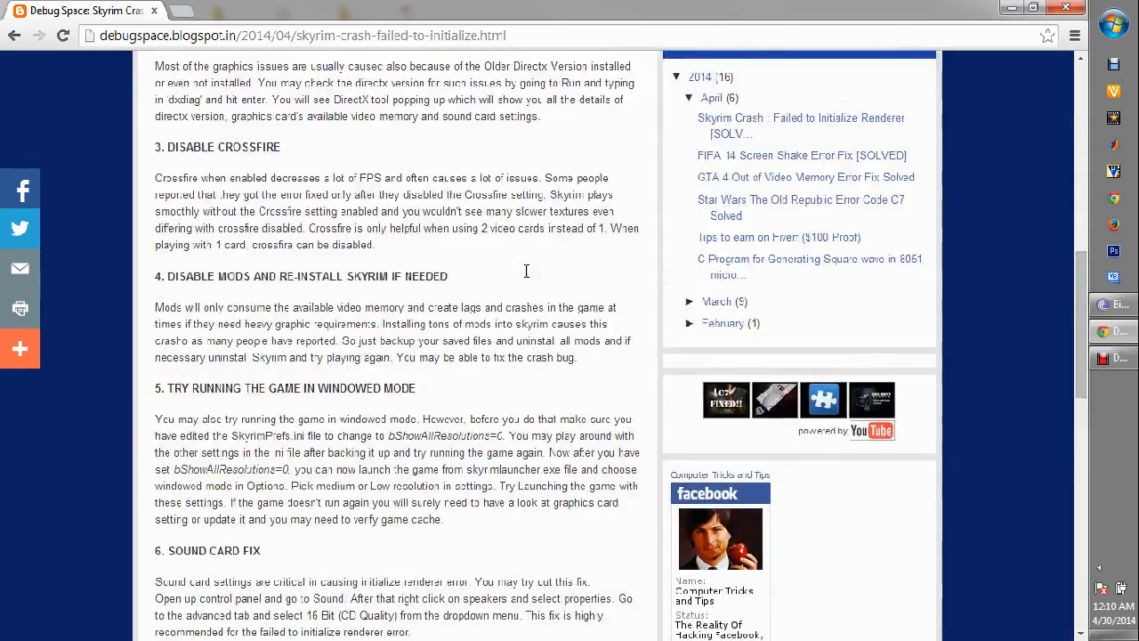
pyautogui.scroll(3)
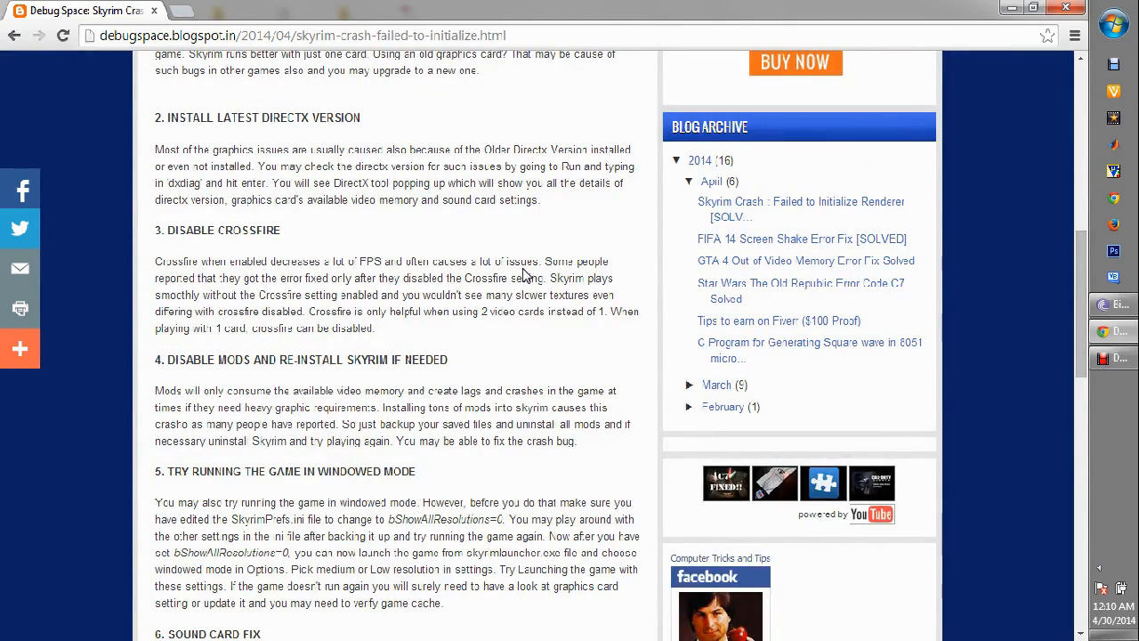